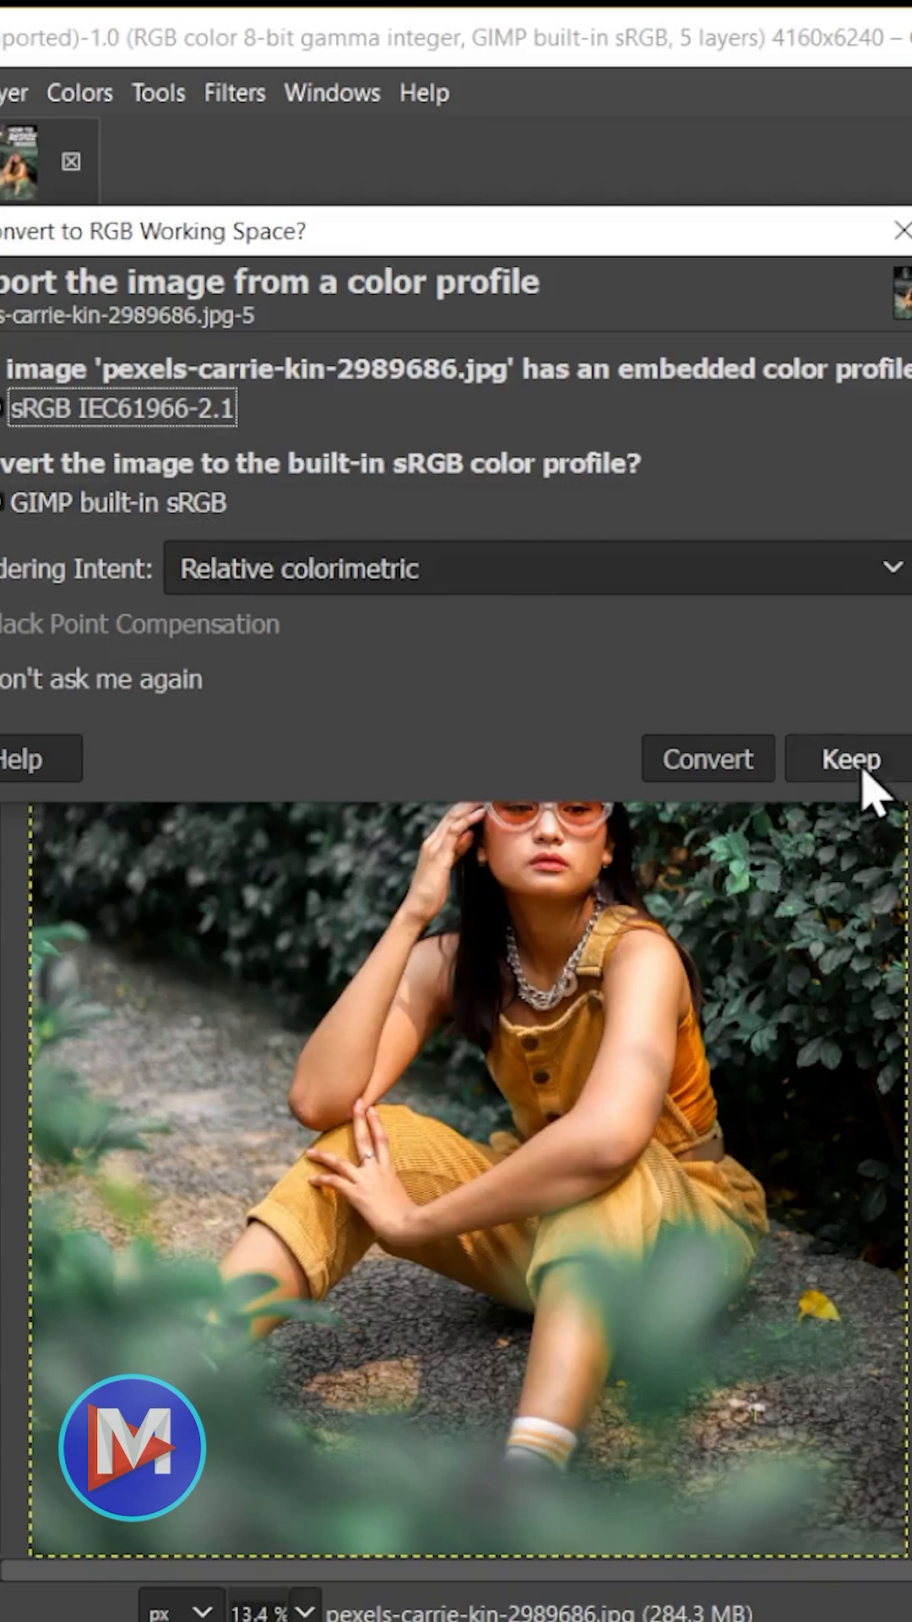
# Keep the embedded sRGB IEC61966-2.1 profile when importing the portrait photo.
pyautogui.click(194, 93)
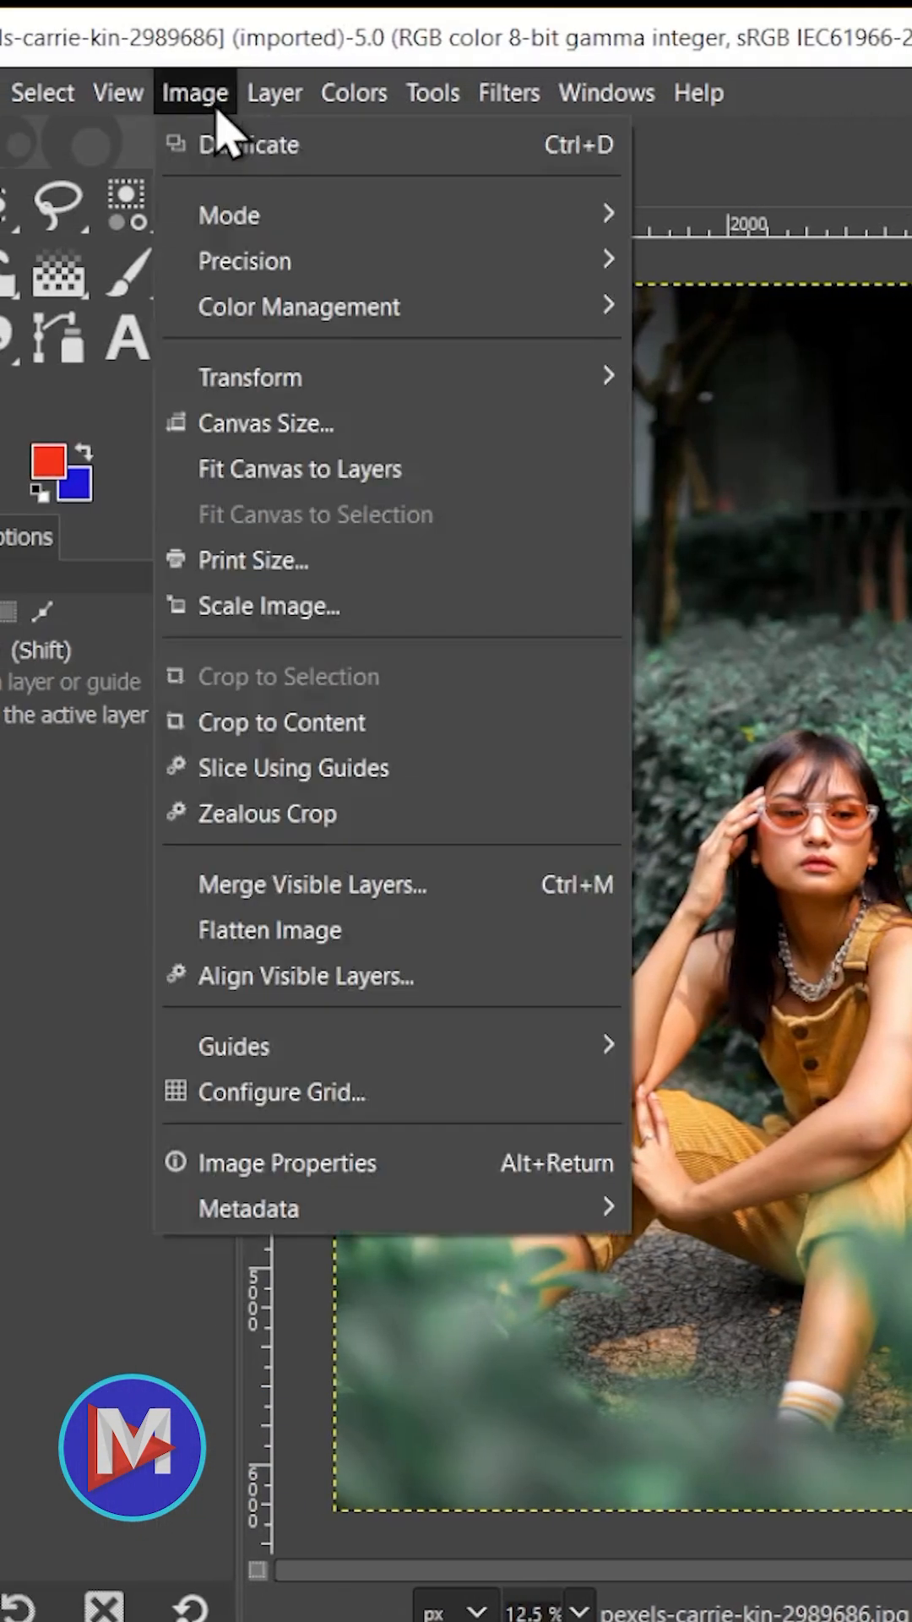
# Open Image > Scale Image and focus the Width field in percent units.
pyautogui.click(271, 605)
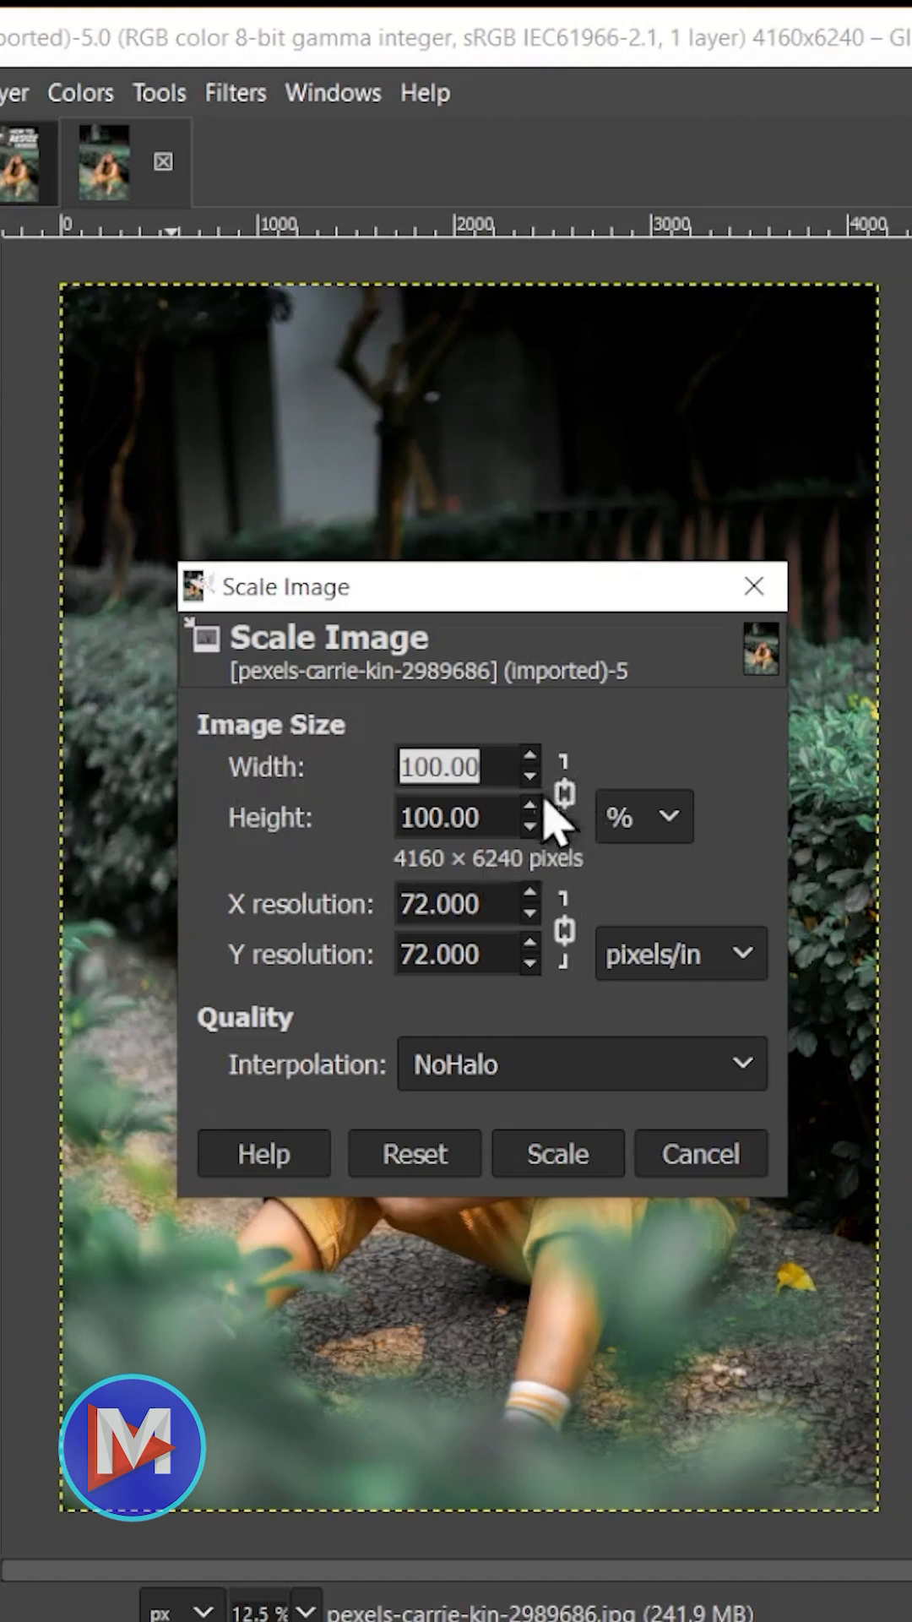
pyautogui.moveTo(567, 786)
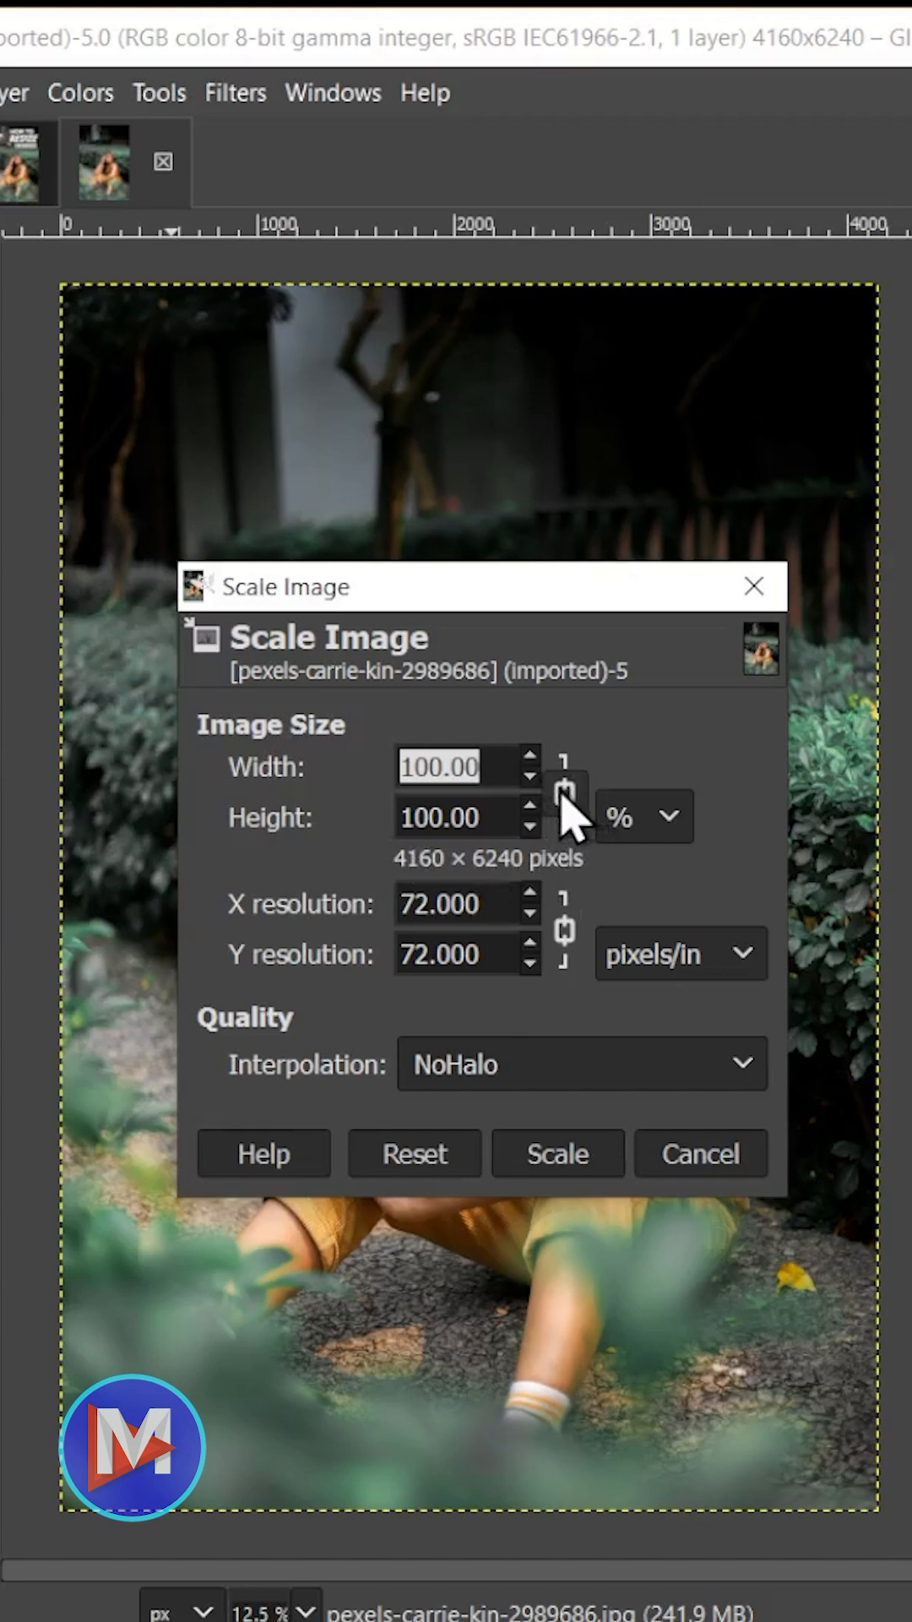
pyautogui.click(642, 816)
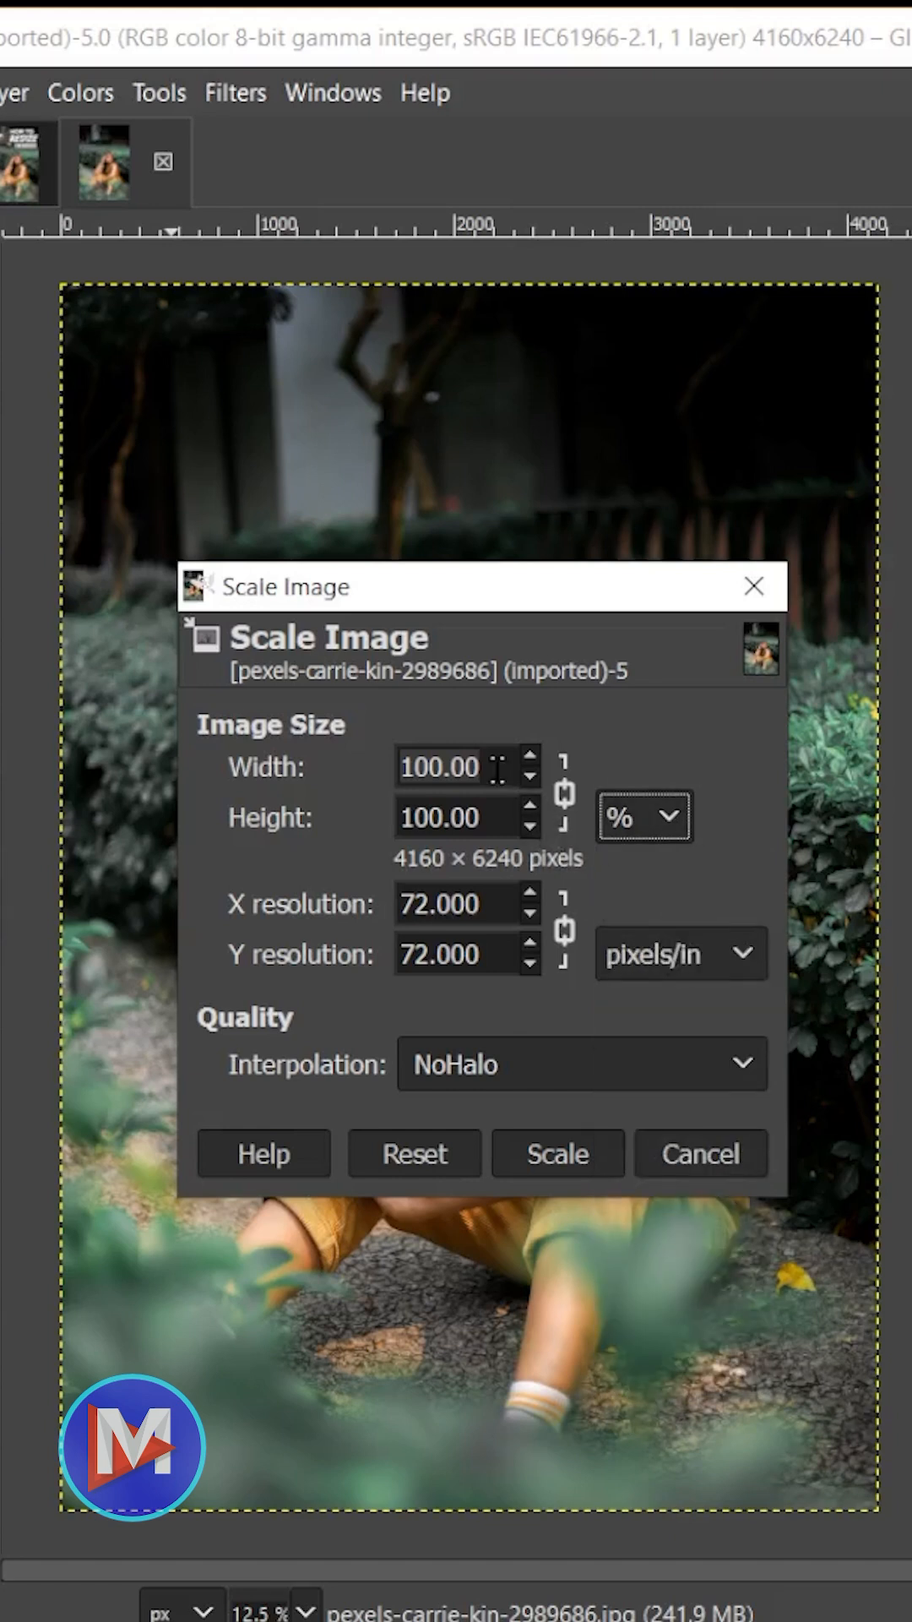
# Enter 25% width with linked height, giving 1040 × 1560 pixels.
pyautogui.write('25')
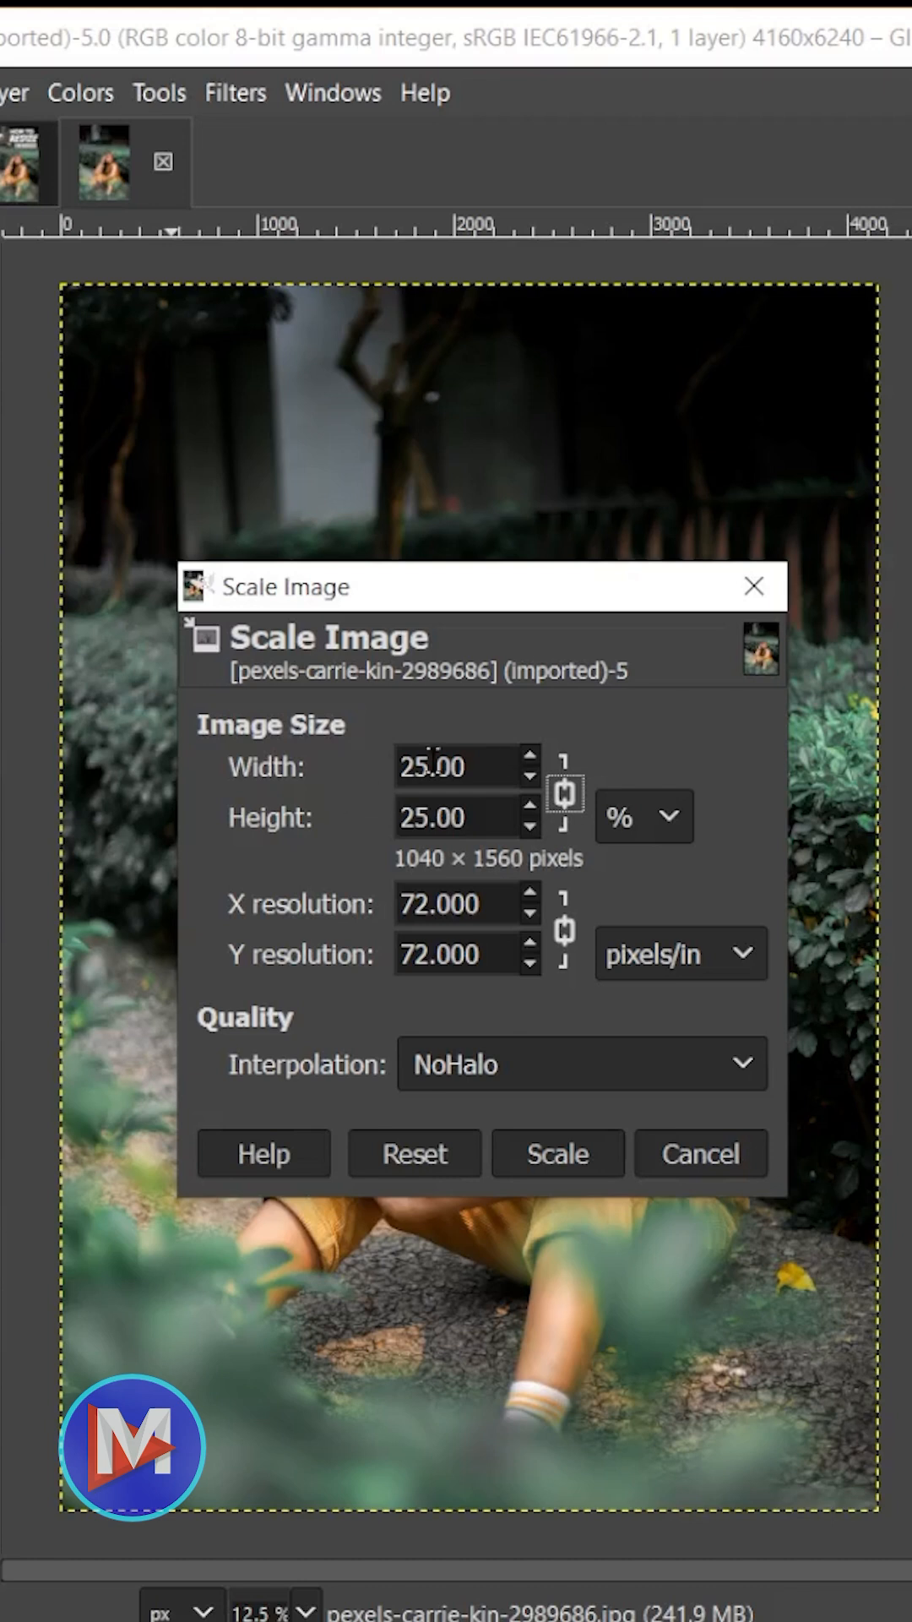
pyautogui.moveTo(533, 838)
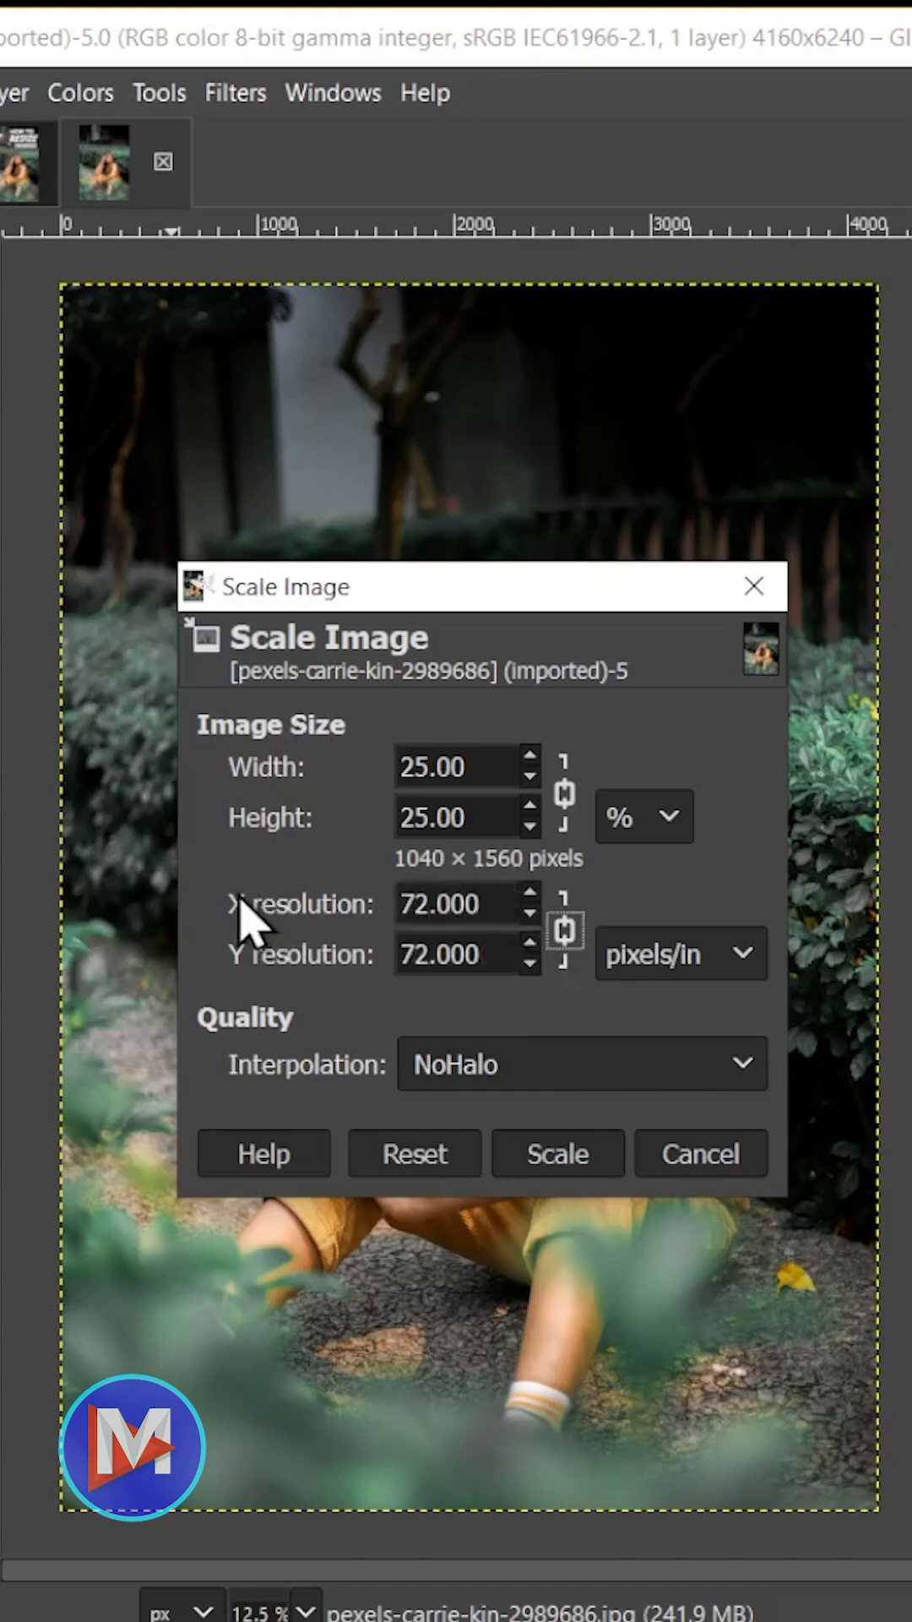
pyautogui.click(582, 1064)
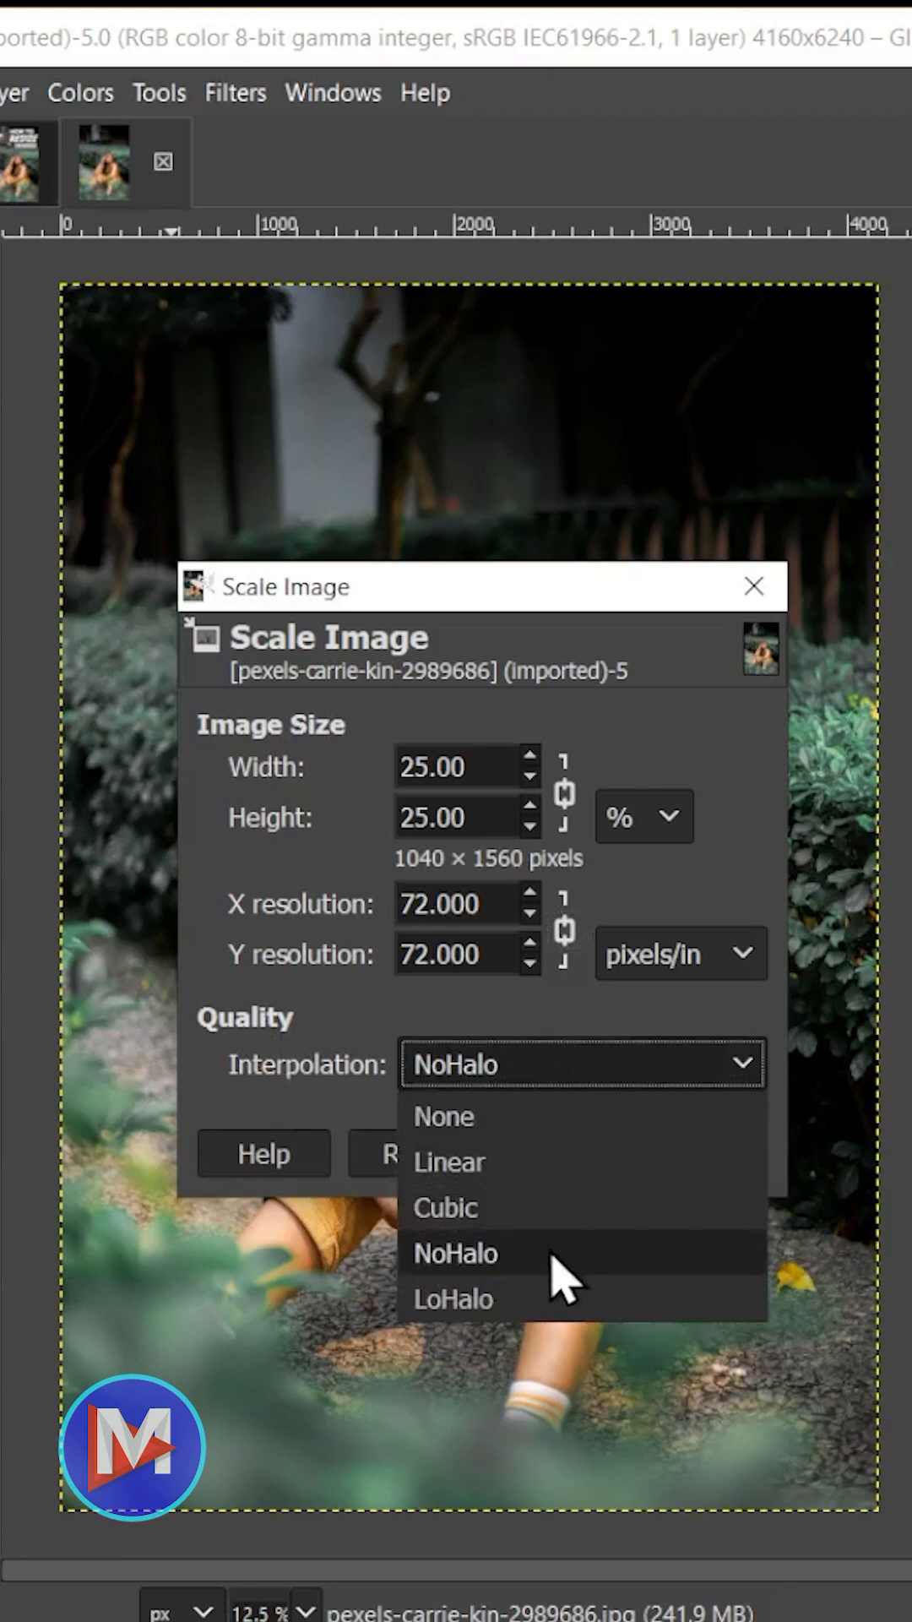
pyautogui.moveTo(590, 1314)
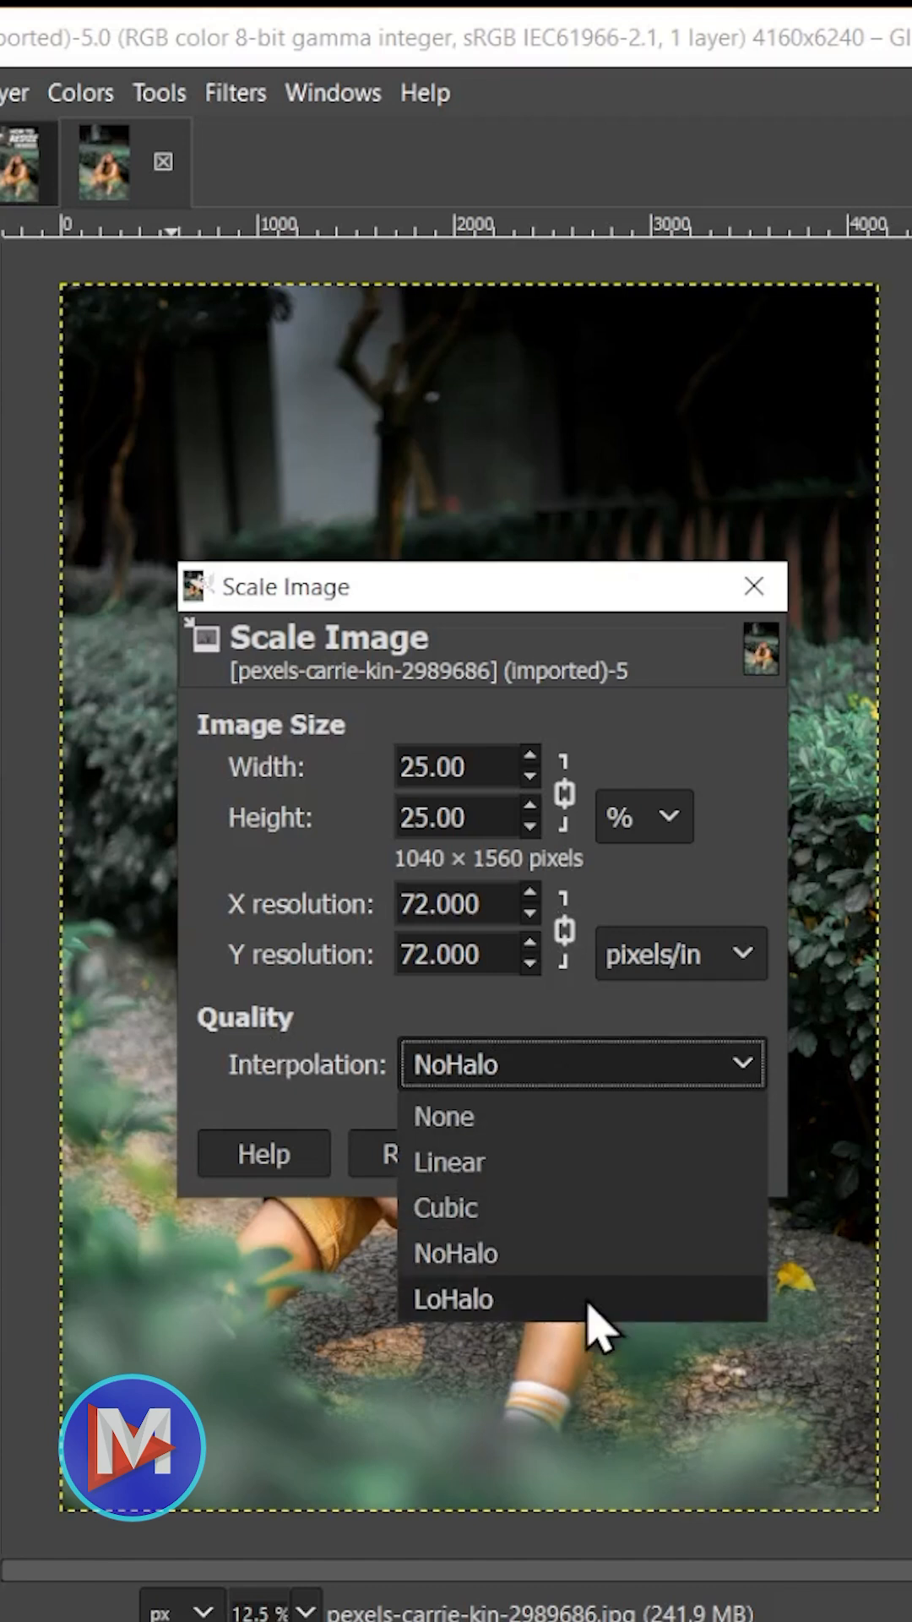
pyautogui.moveTo(590, 1273)
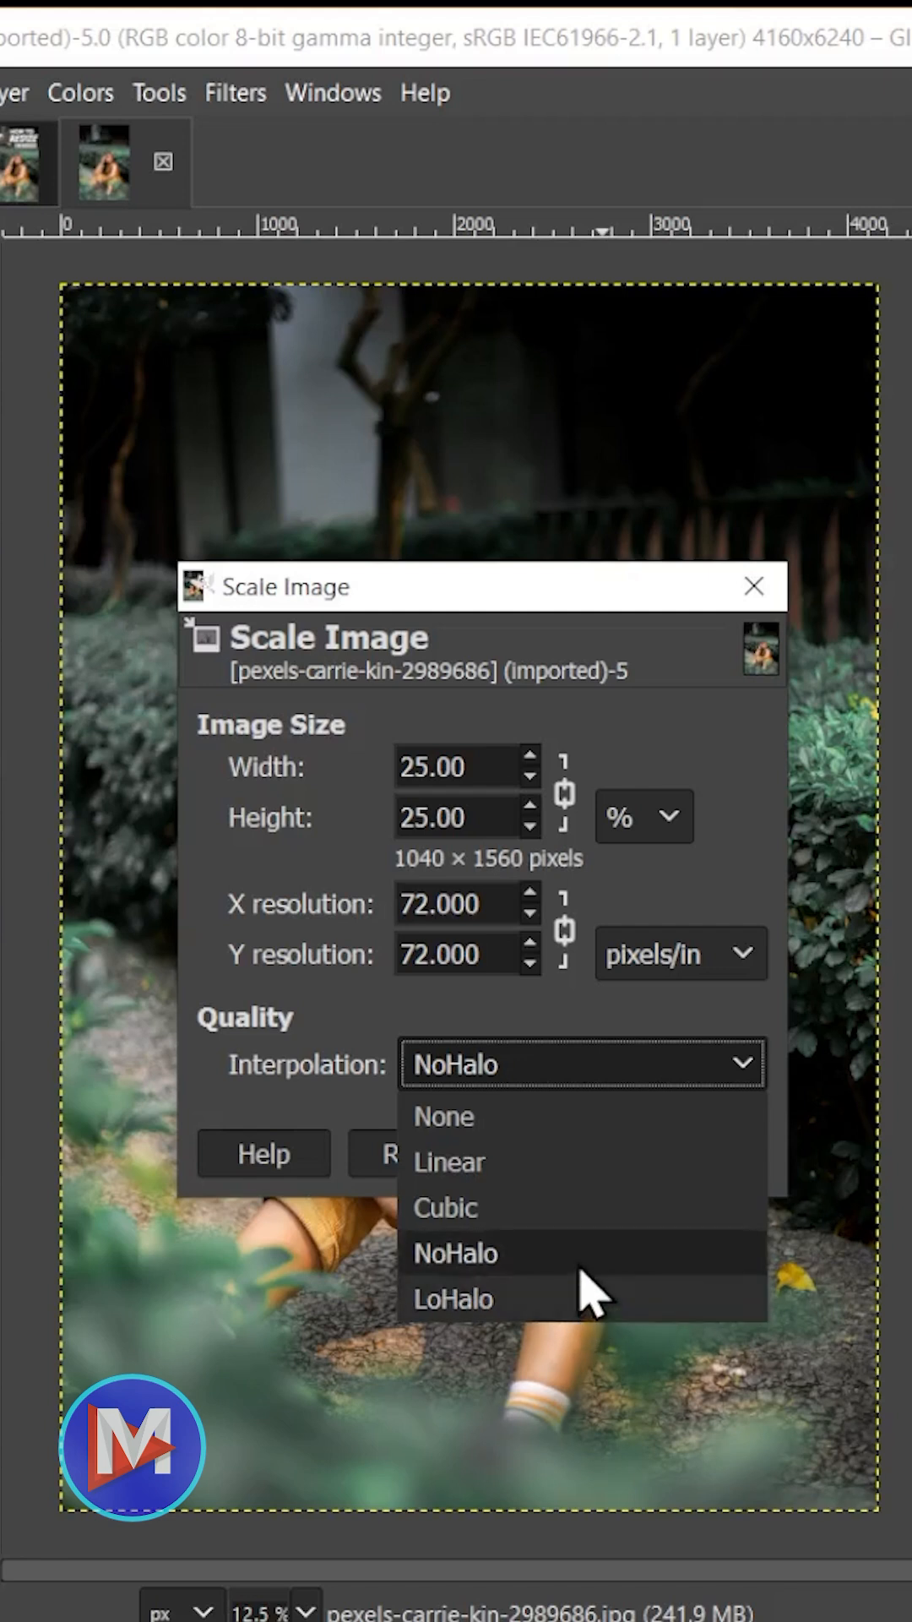
# Keep NoHalo interpolation and apply the 25% scale to the photo.
pyautogui.click(456, 1253)
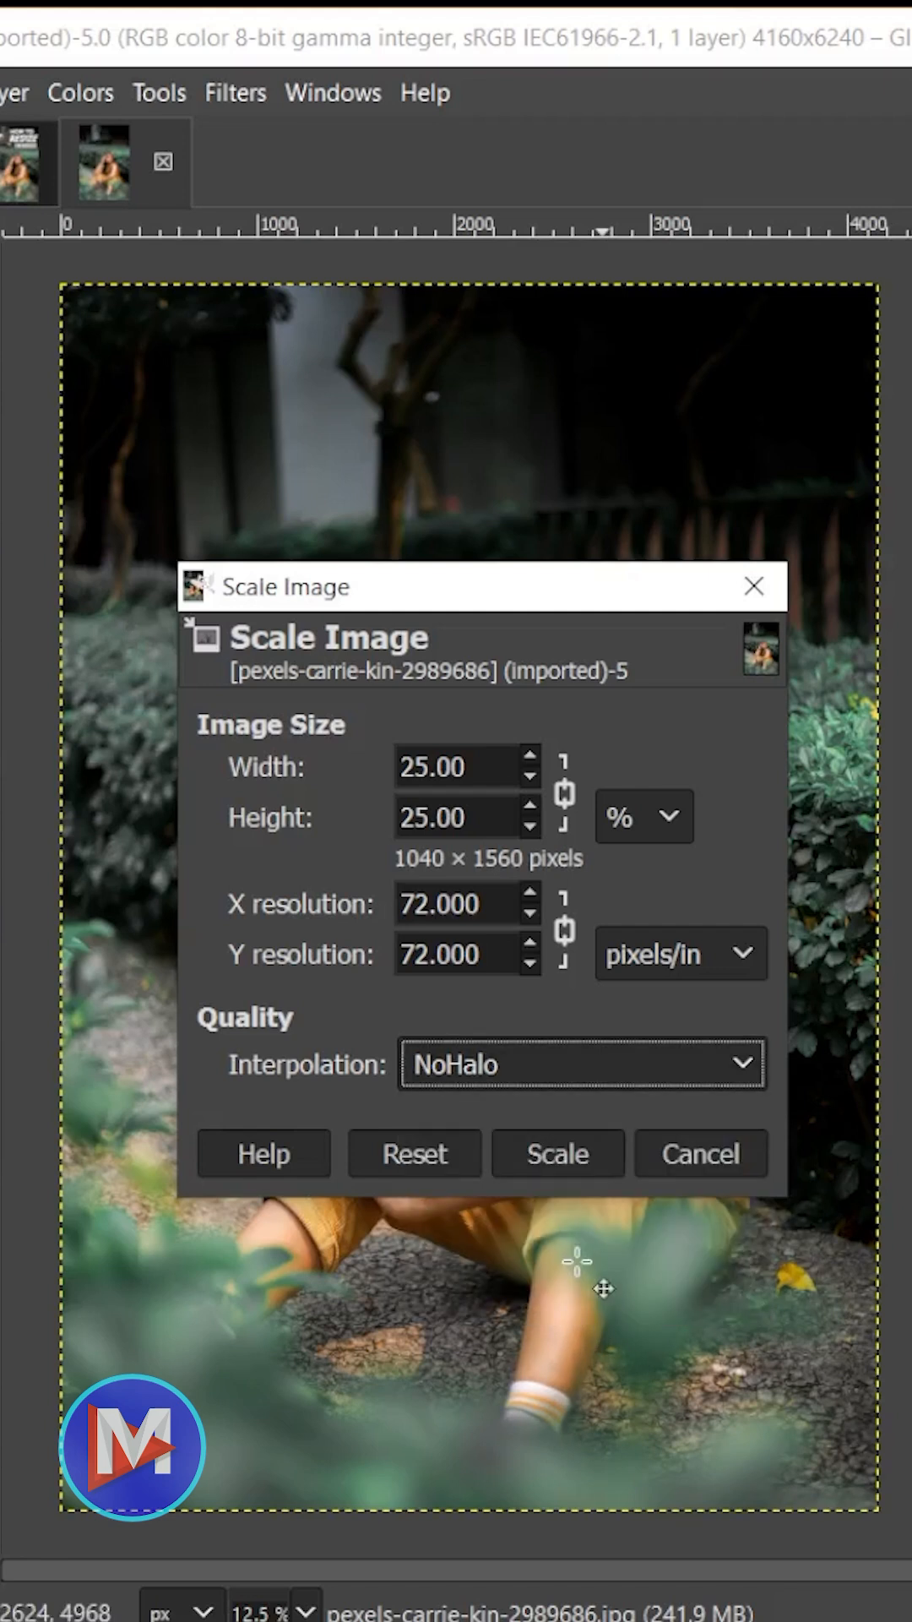
pyautogui.click(557, 1153)
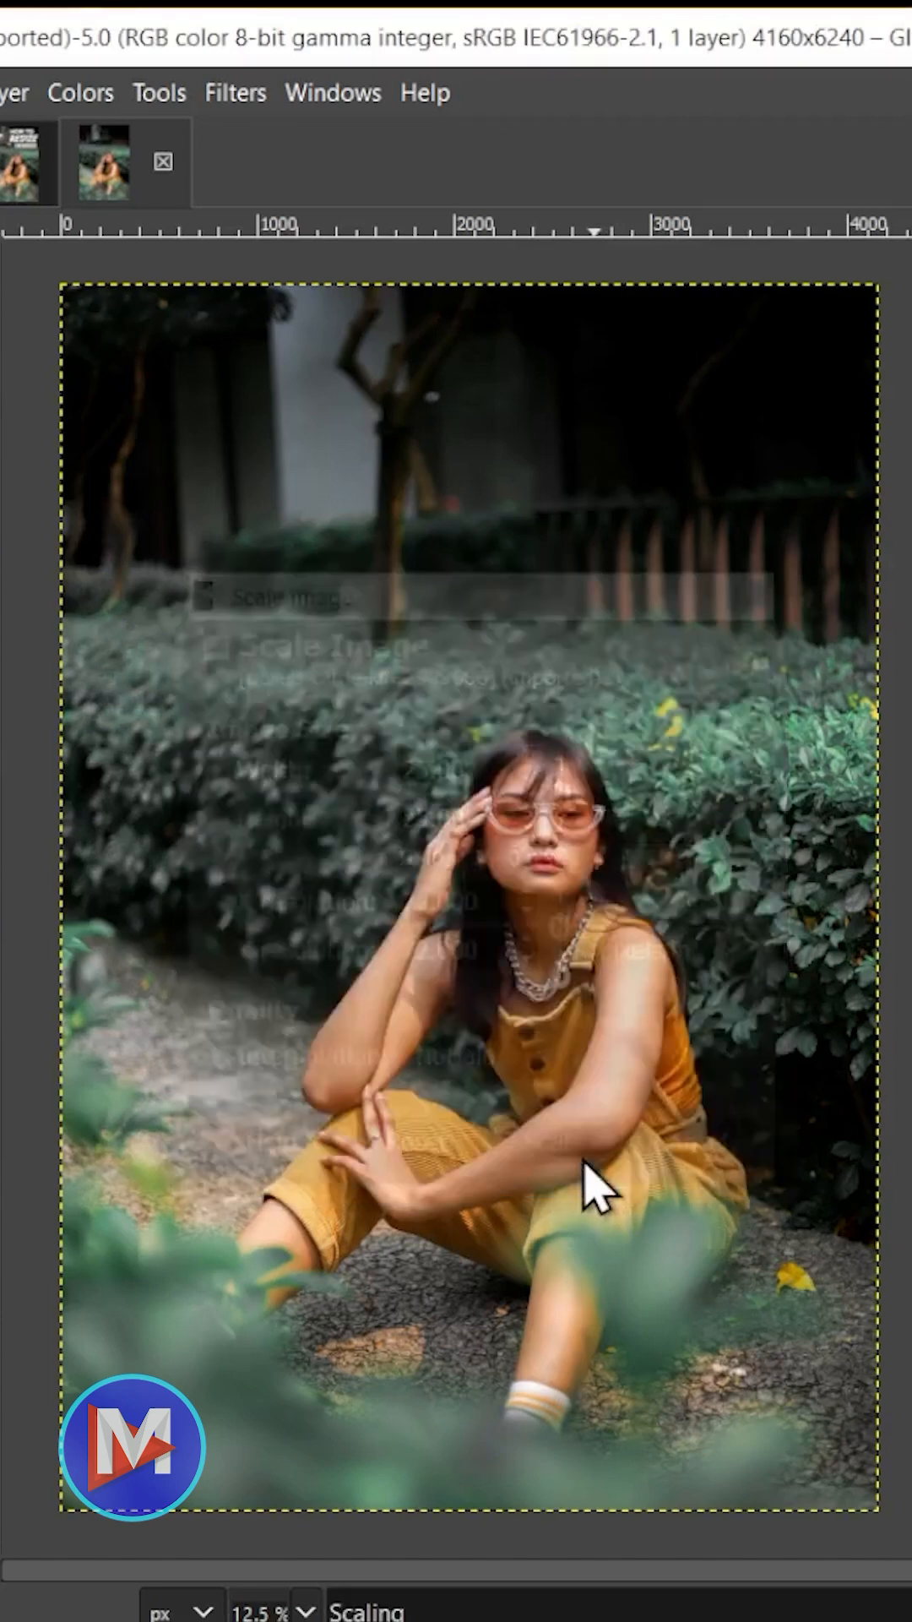